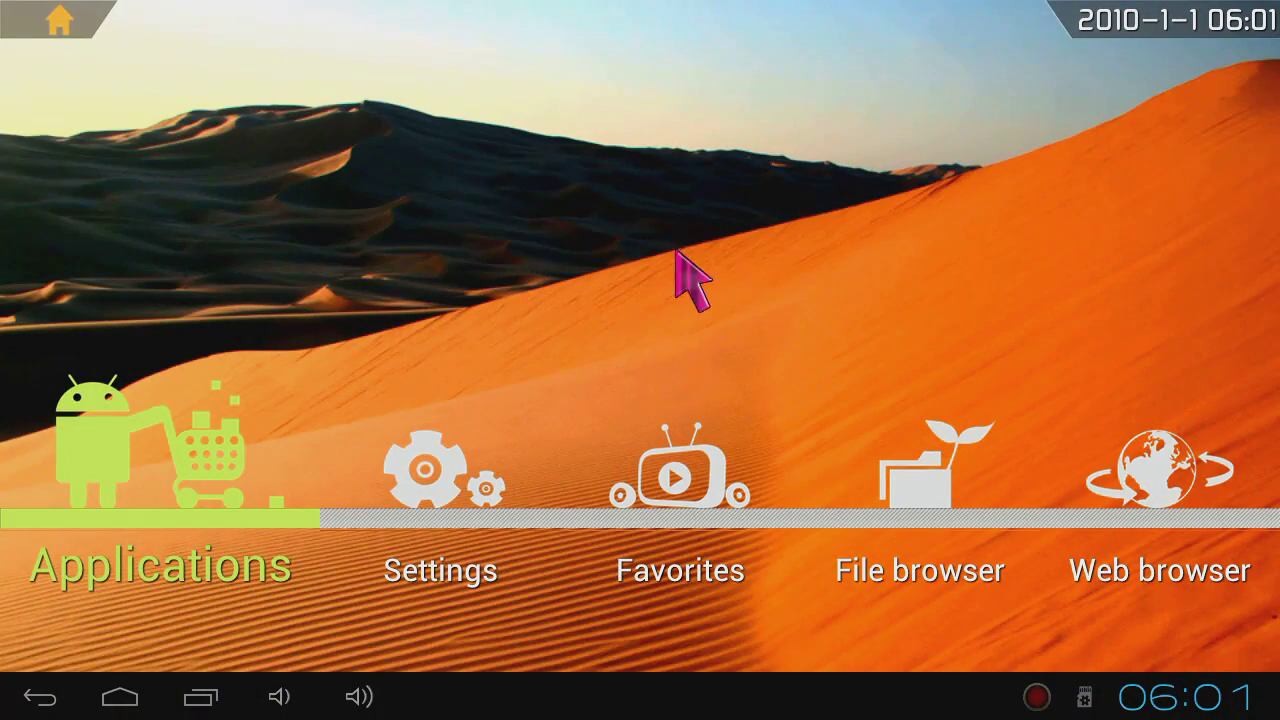
mouse_move(465, 515)
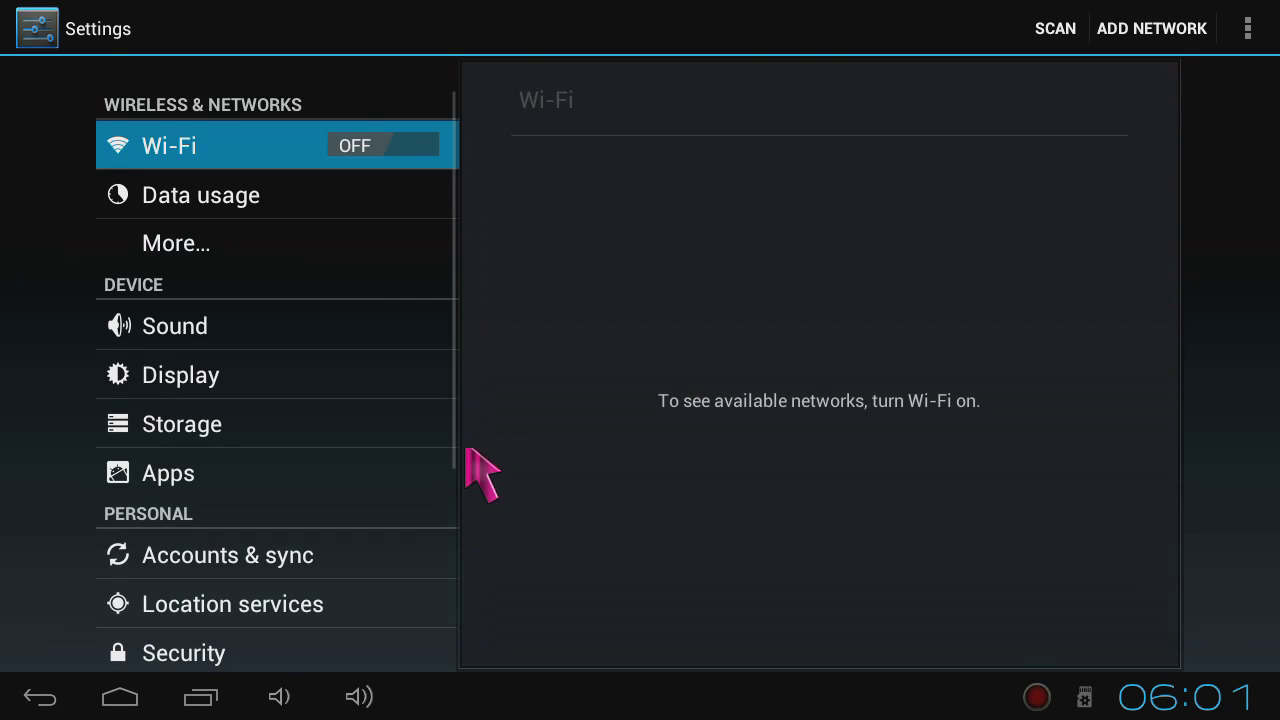
mouse_move(235, 360)
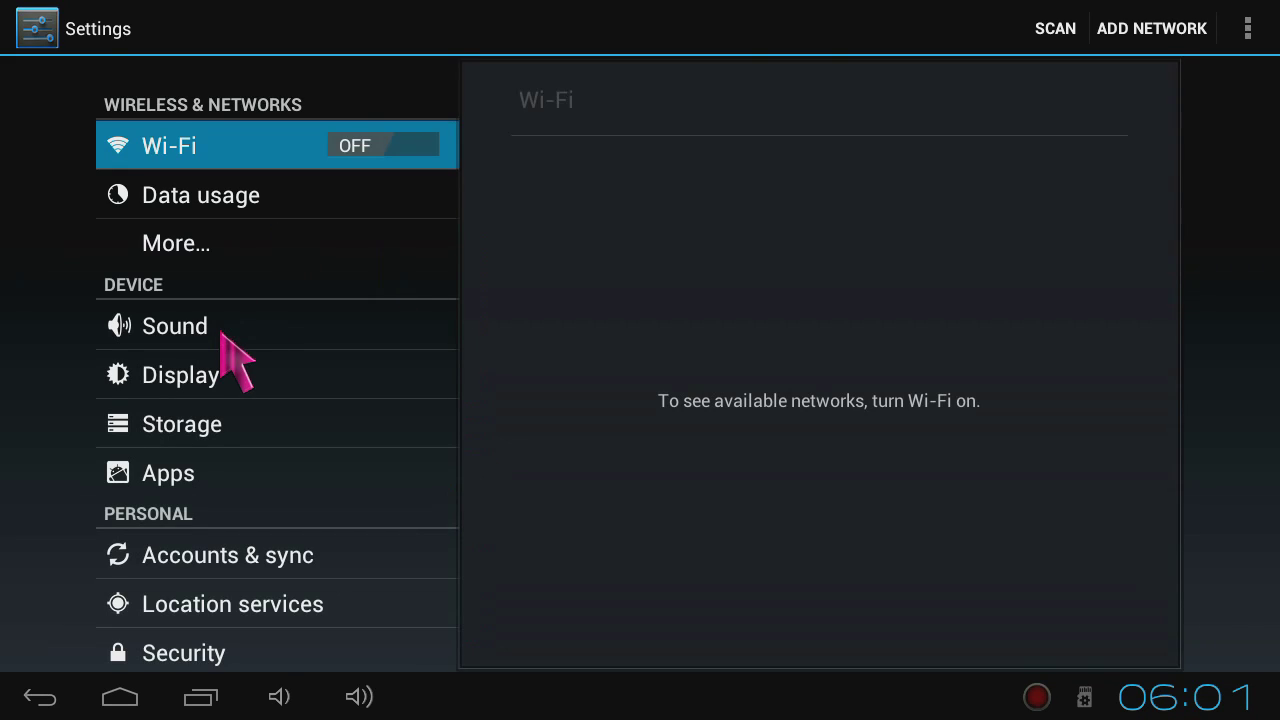
Scroll the Settings list down toward About device.
scroll("down", 3)
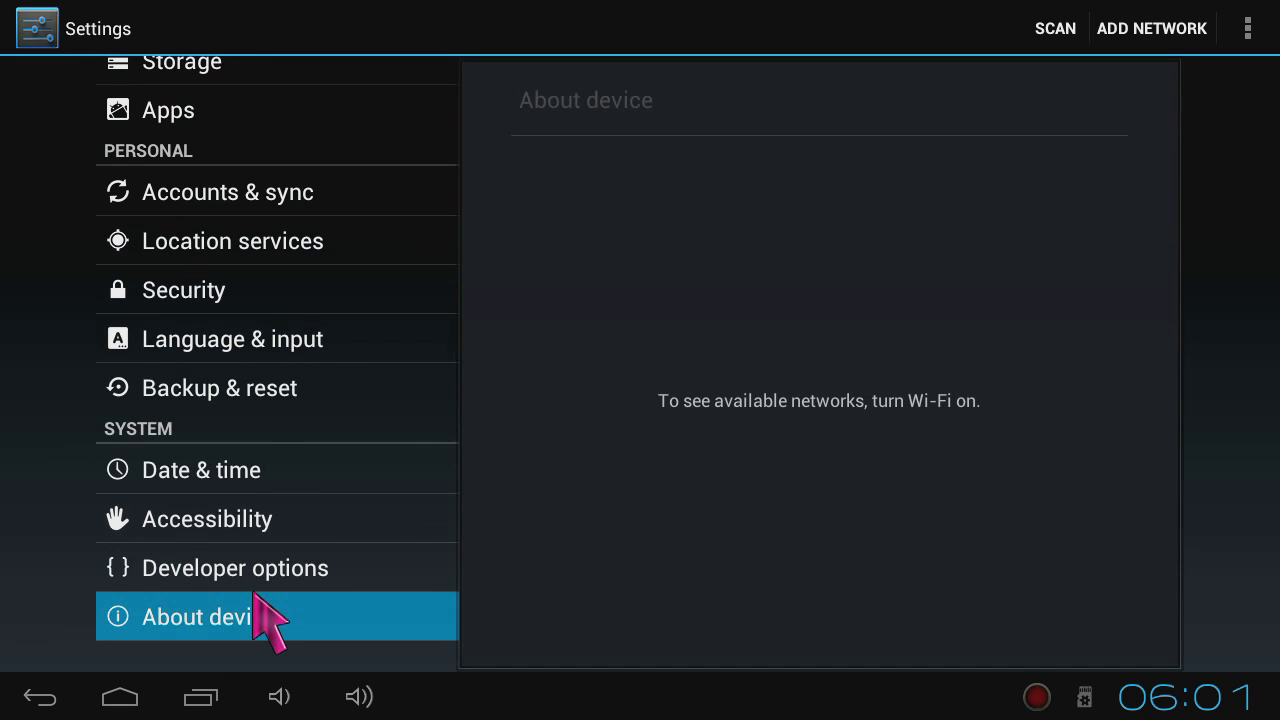
View About device: model TV_T100, Android 4.0.4, kernel and build number.
left_click(220, 616)
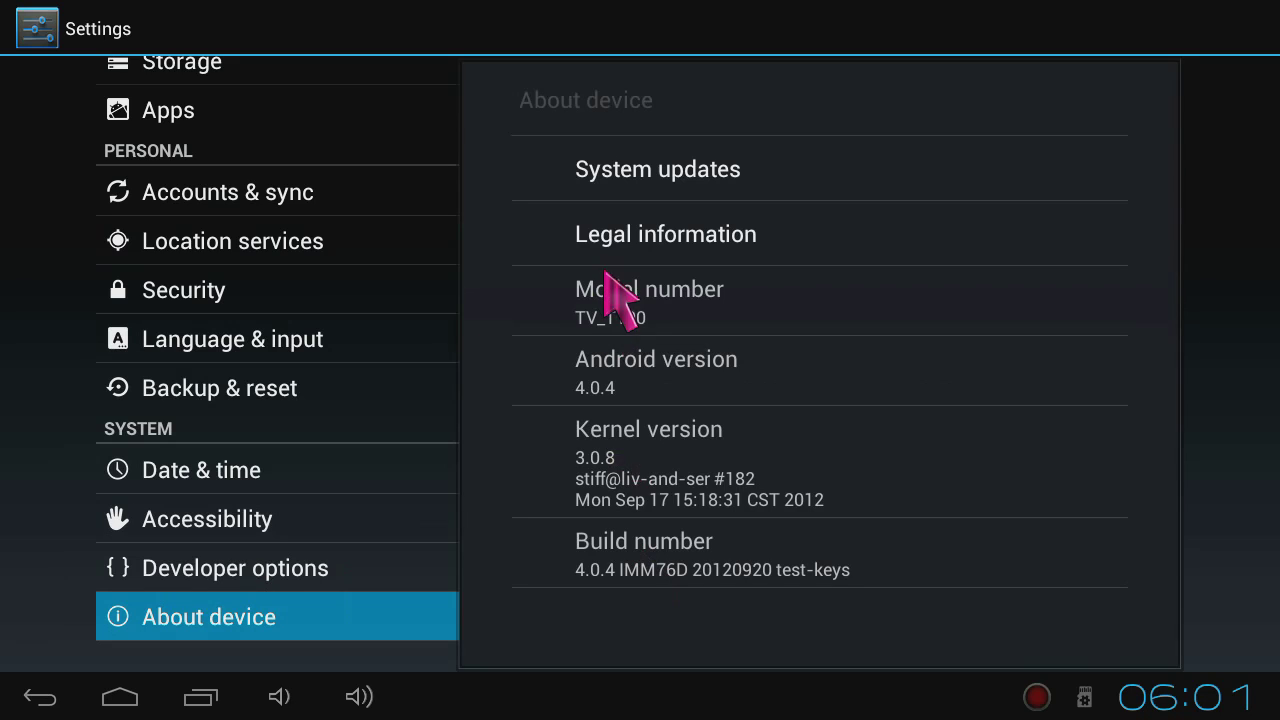
mouse_move(745, 360)
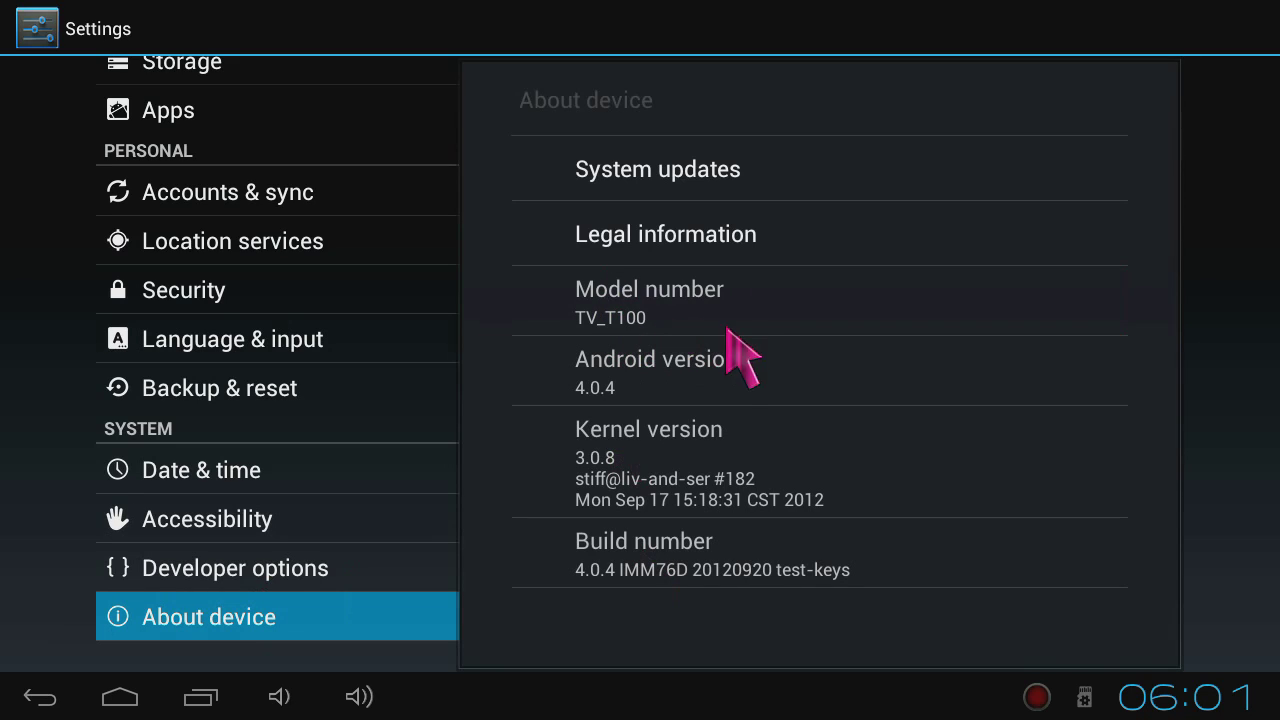
mouse_move(830, 425)
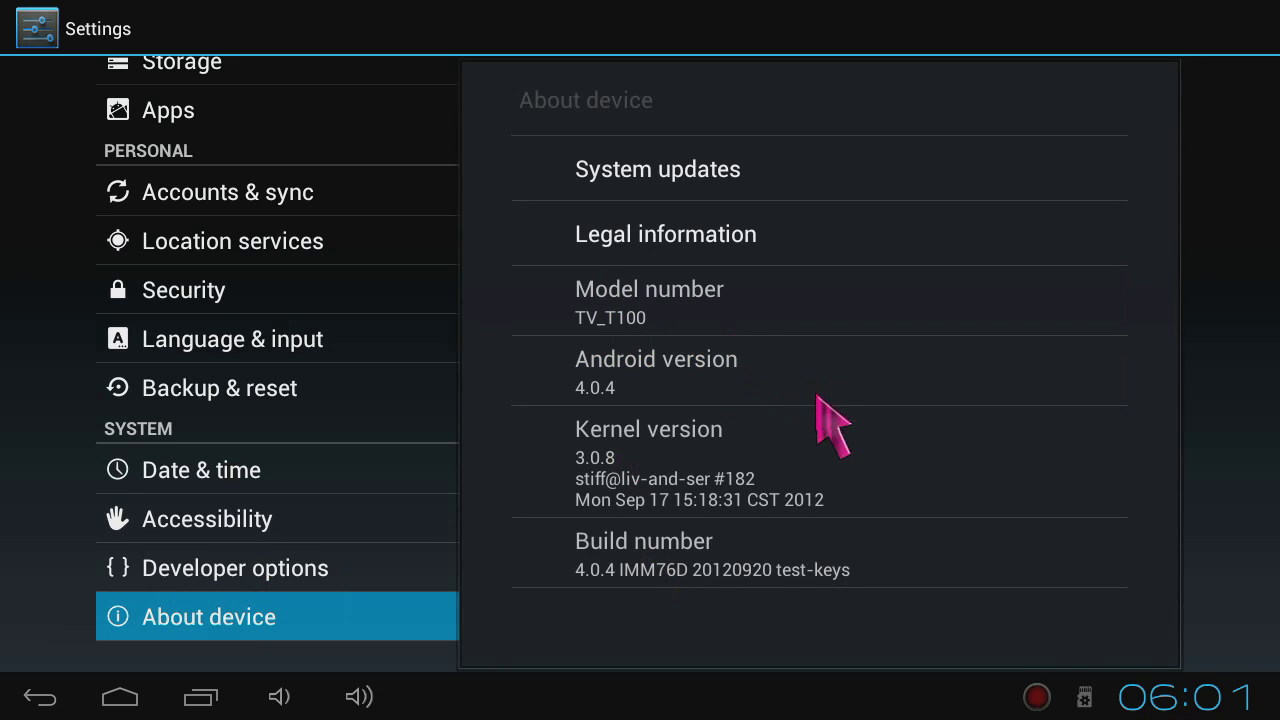
mouse_move(905, 538)
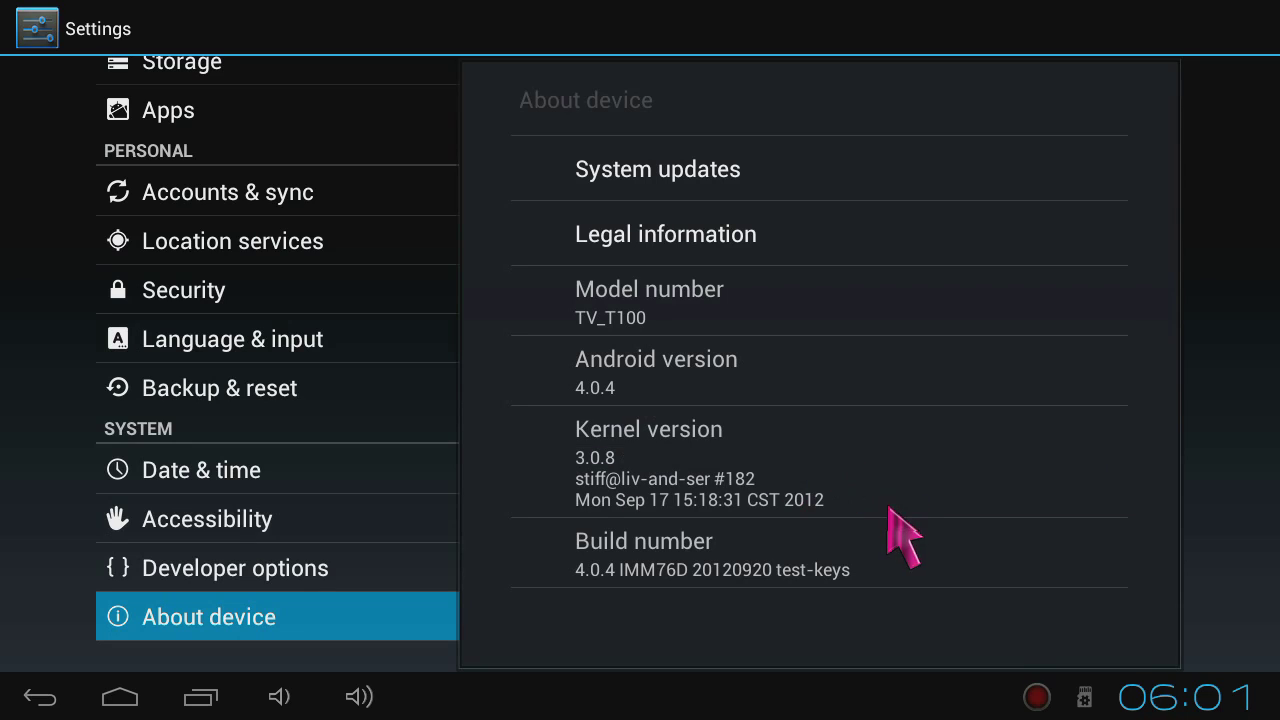
mouse_move(925, 565)
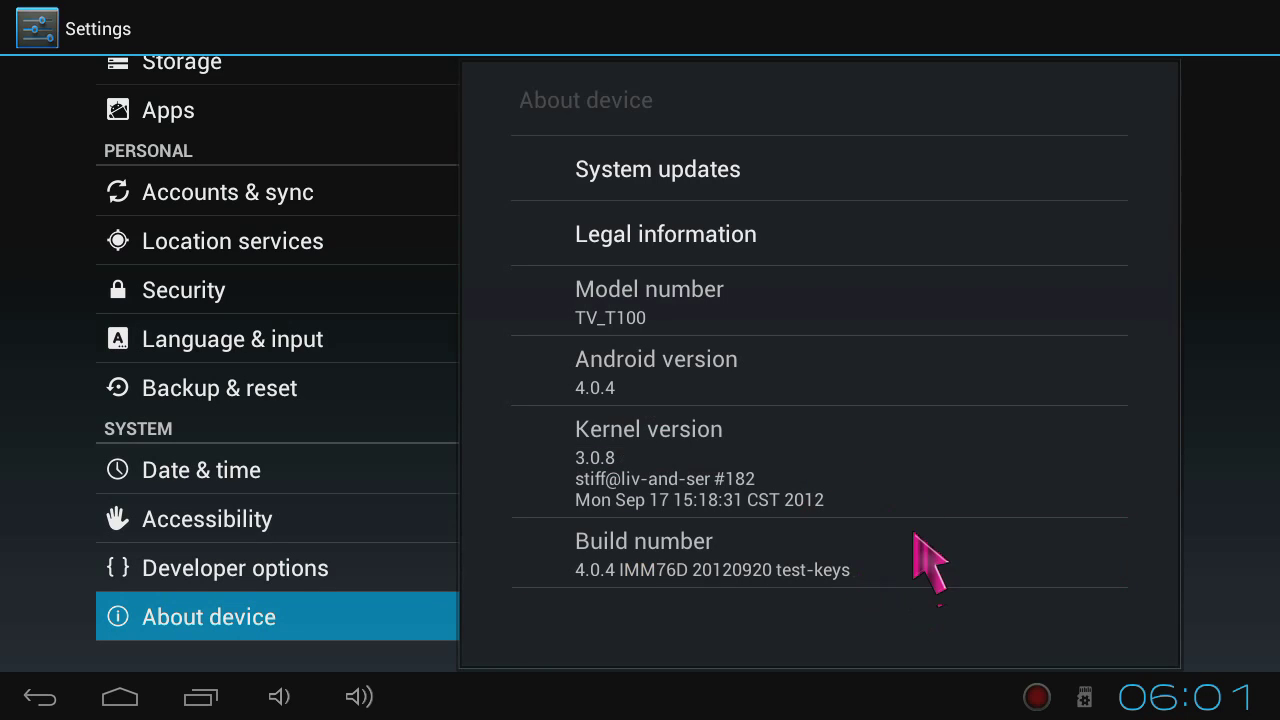
mouse_move(320, 570)
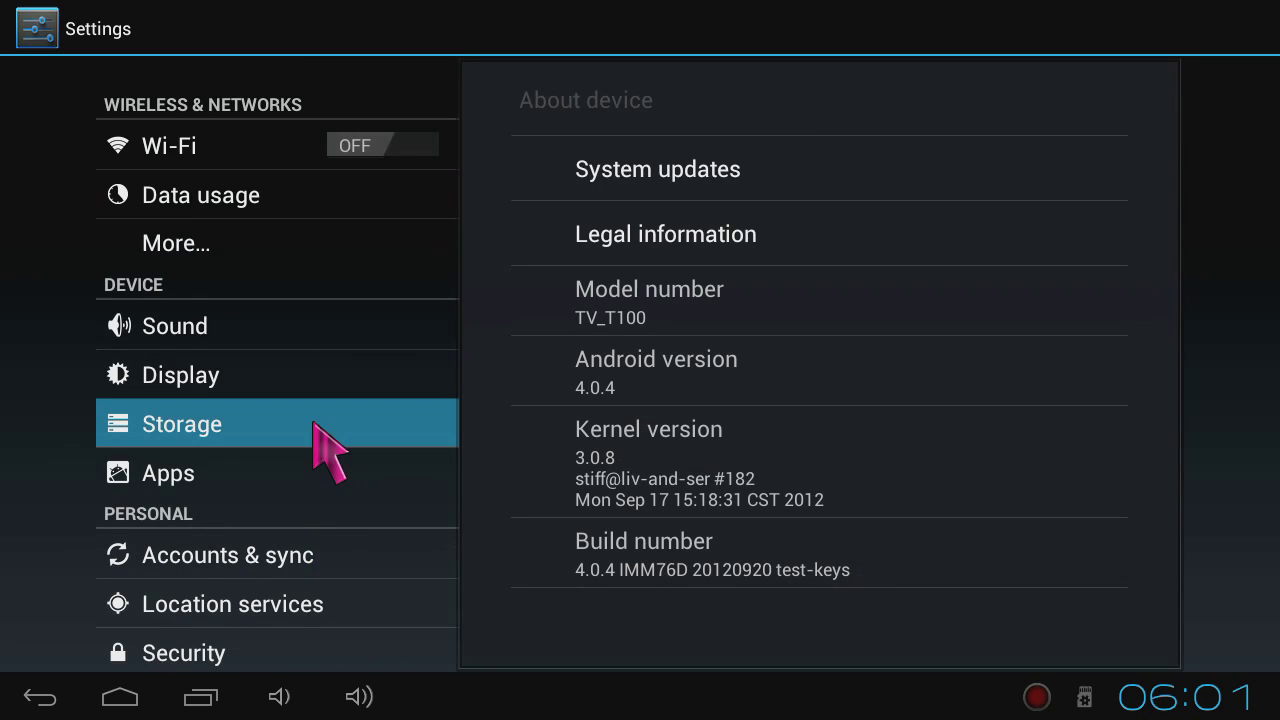
Review storage usage for internal storage and USB drives.
left_click(200, 423)
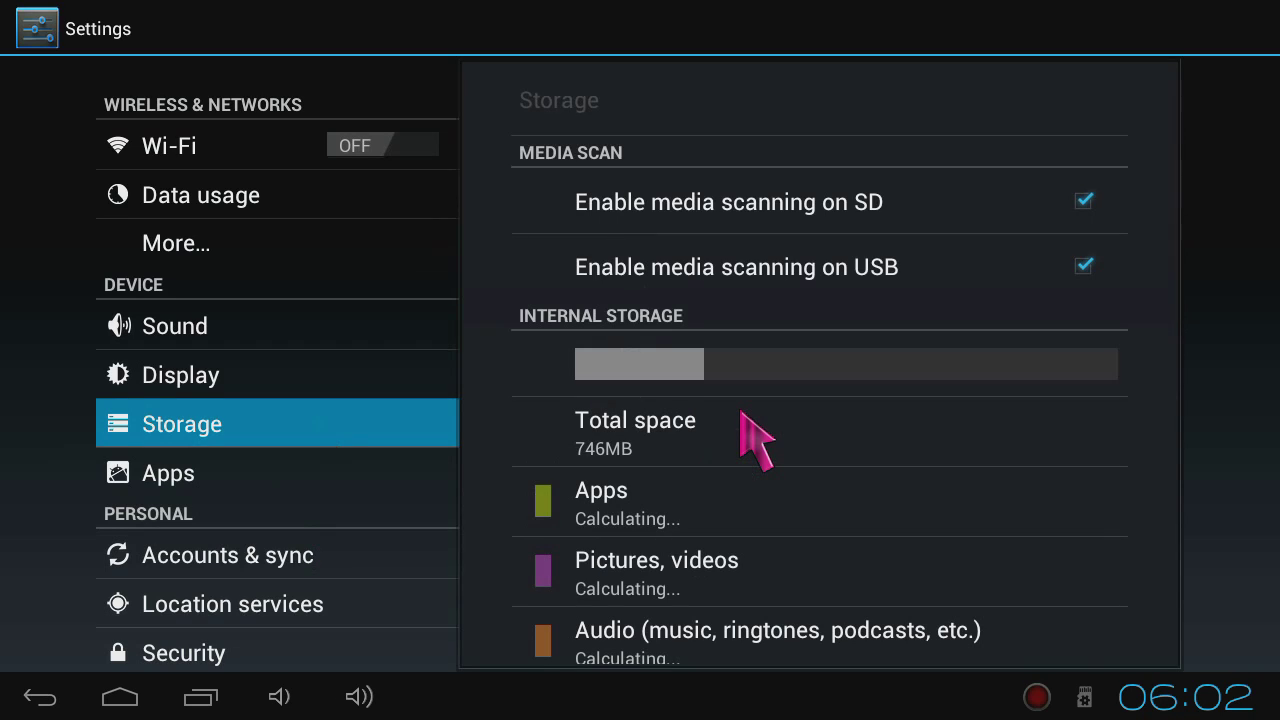
mouse_move(695, 385)
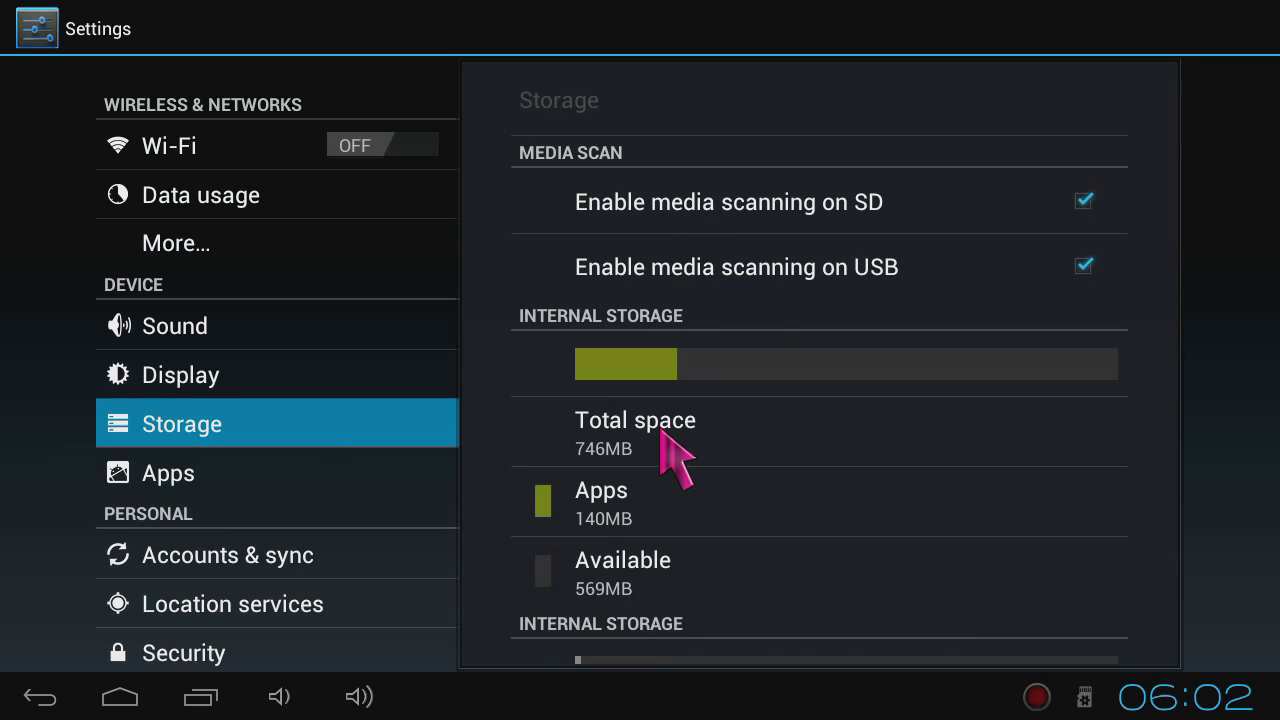
scroll("down", 3)
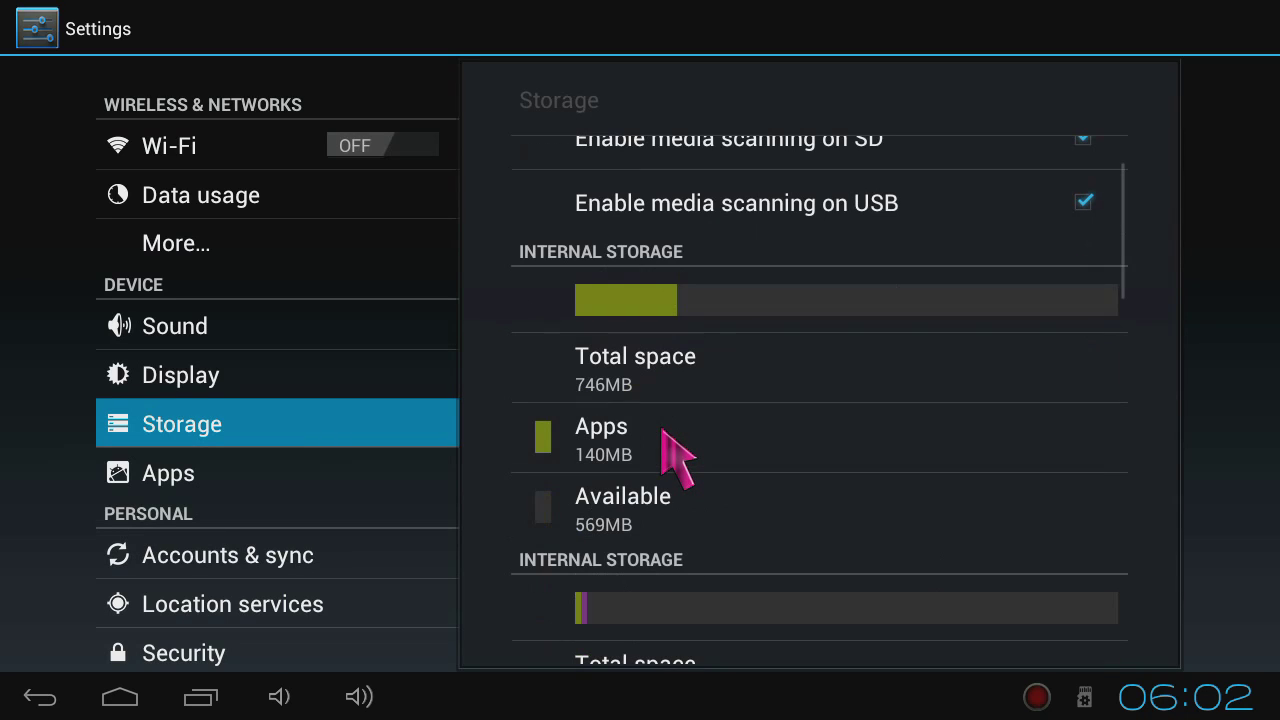
scroll("up", 3)
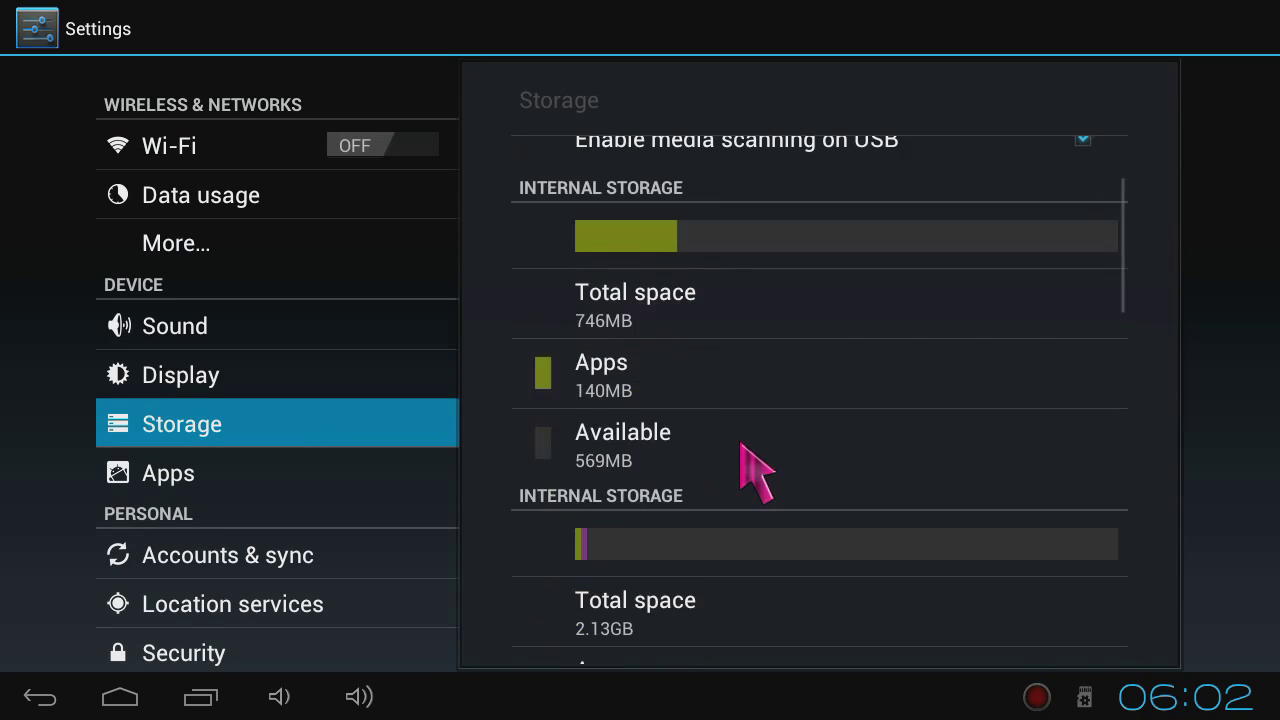
scroll("up", 3)
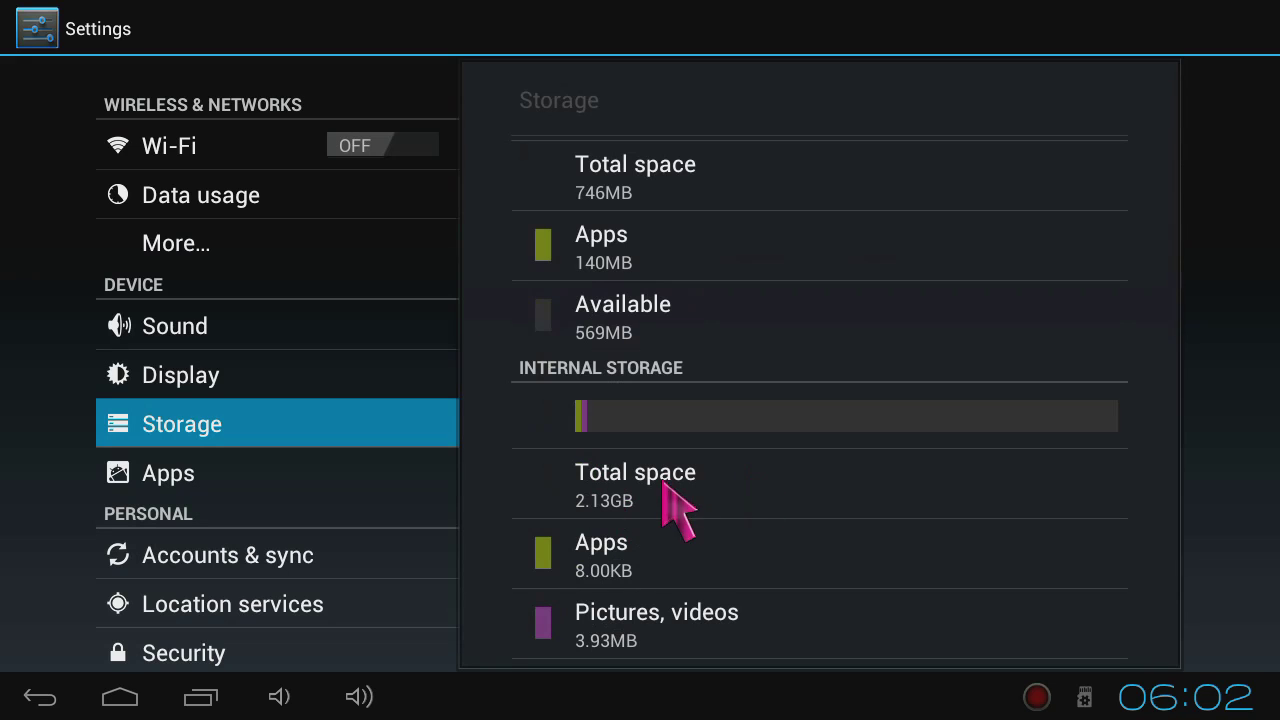
scroll("down", 3)
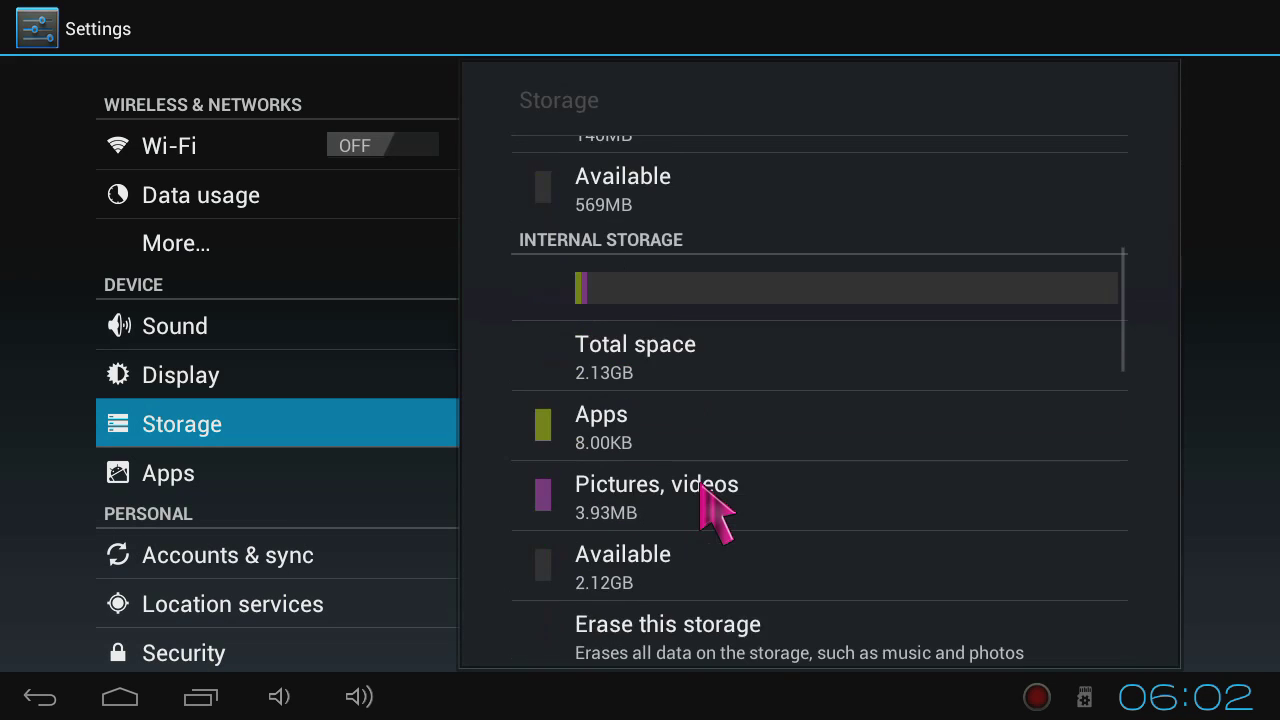
scroll("down", 3)
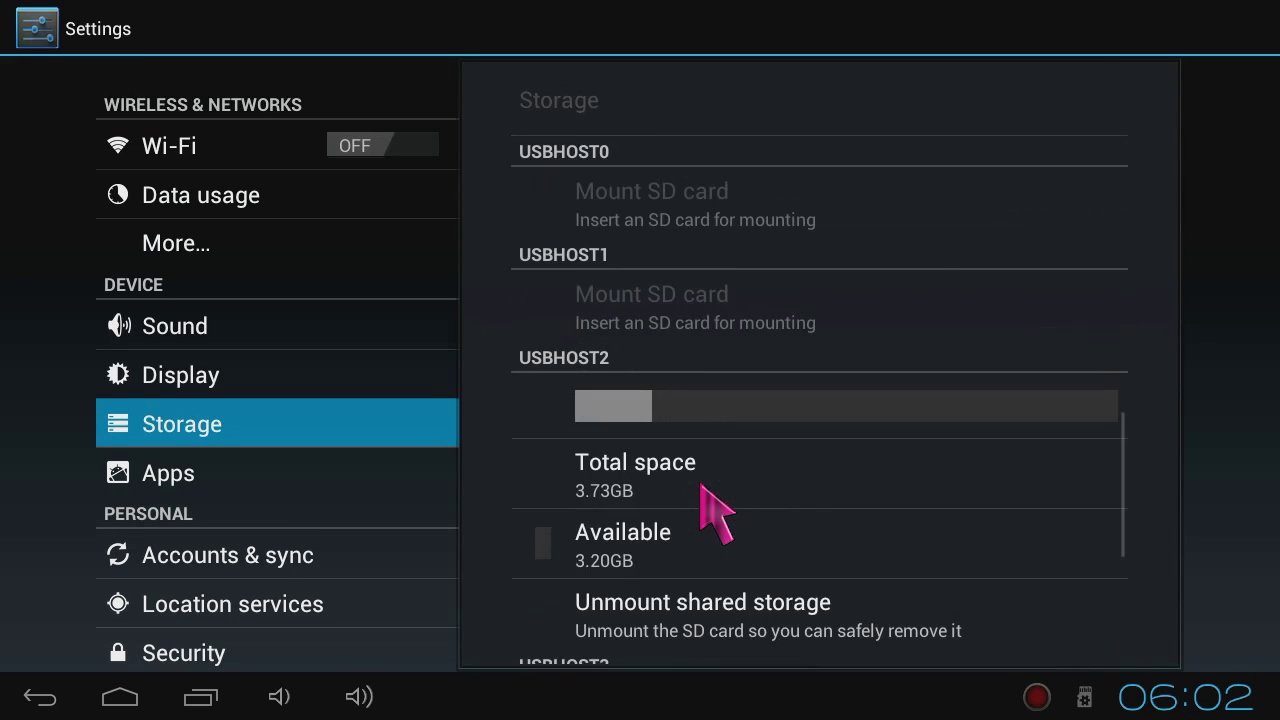
scroll("down", 3)
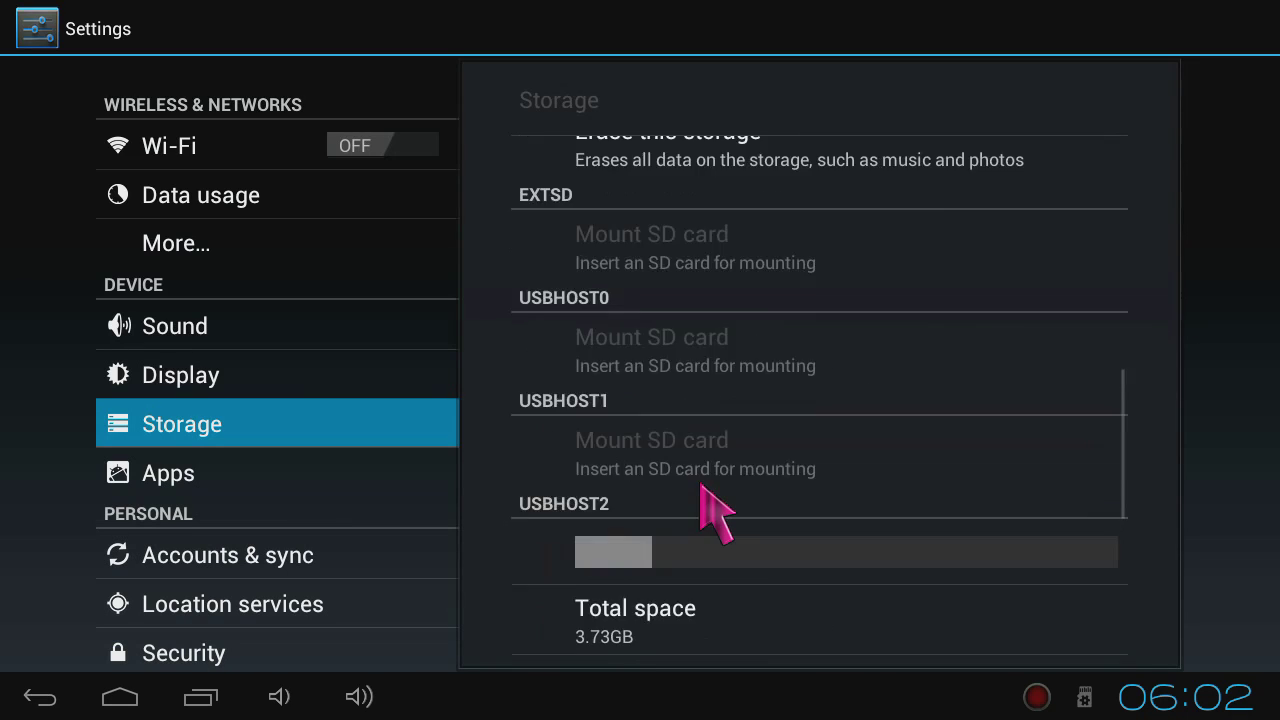
Show Display settings and scroll down to Display output mode.
scroll("up", 3)
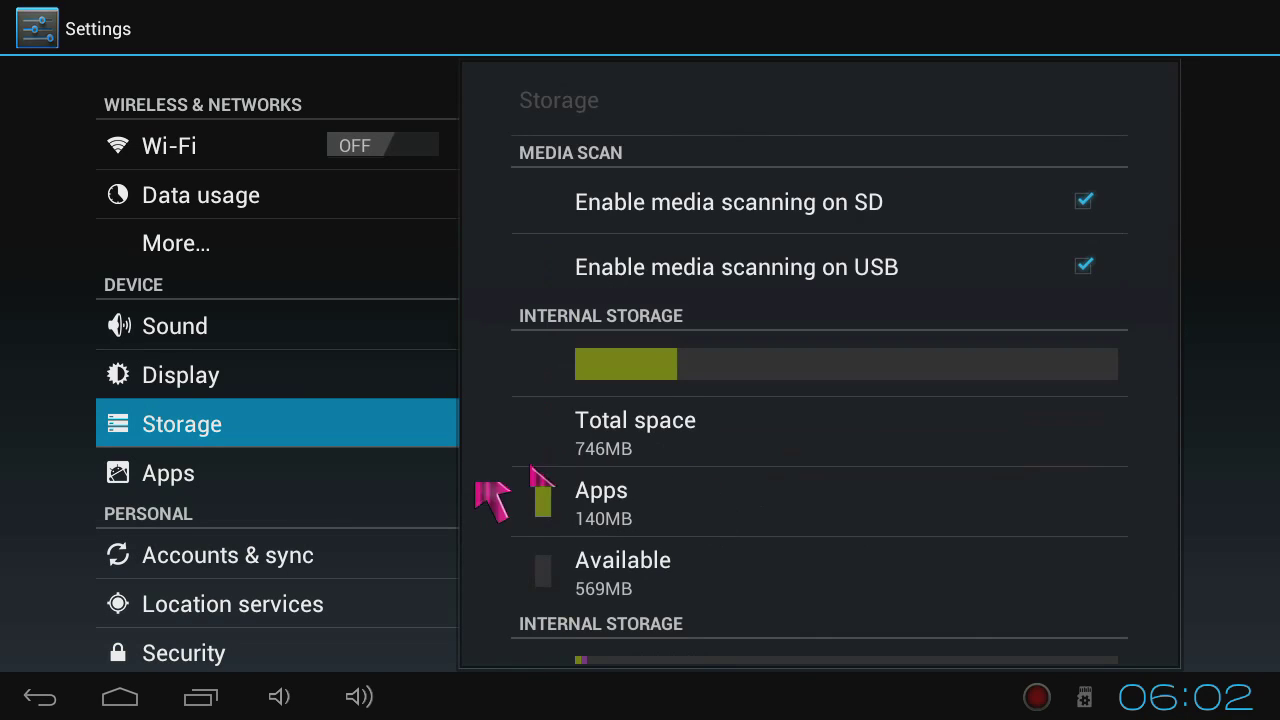
left_click(180, 374)
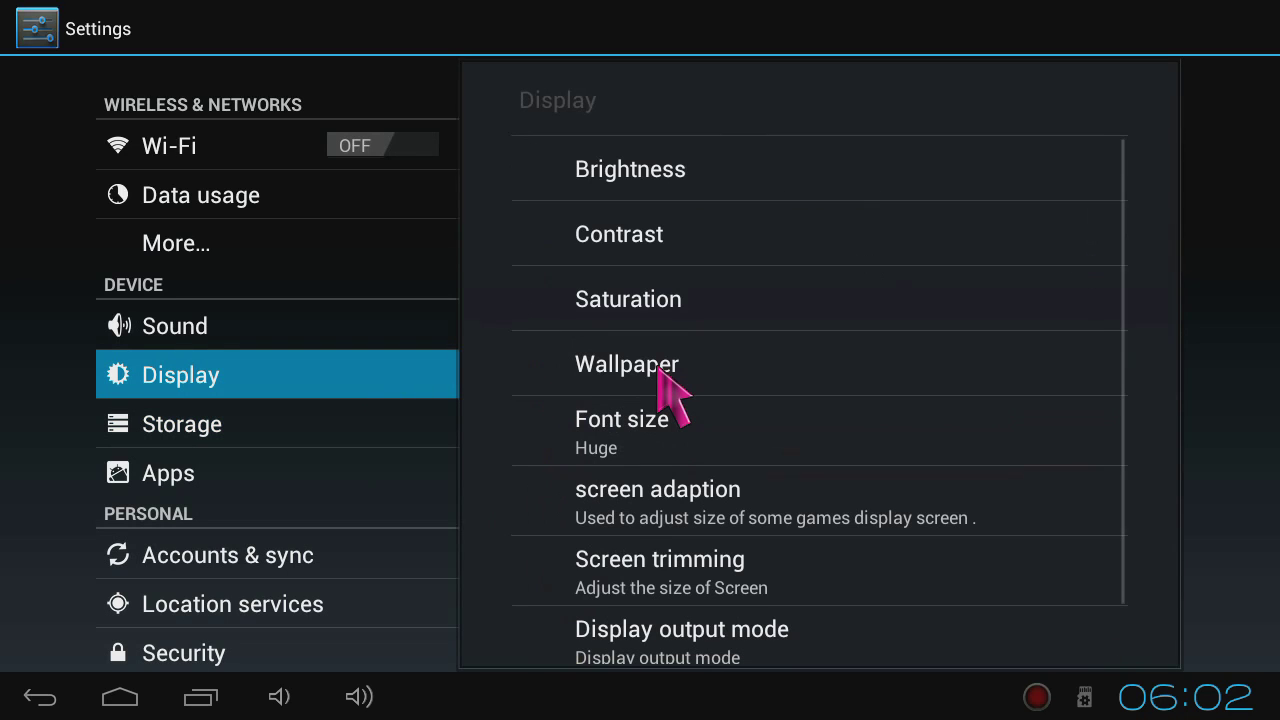
mouse_move(790, 450)
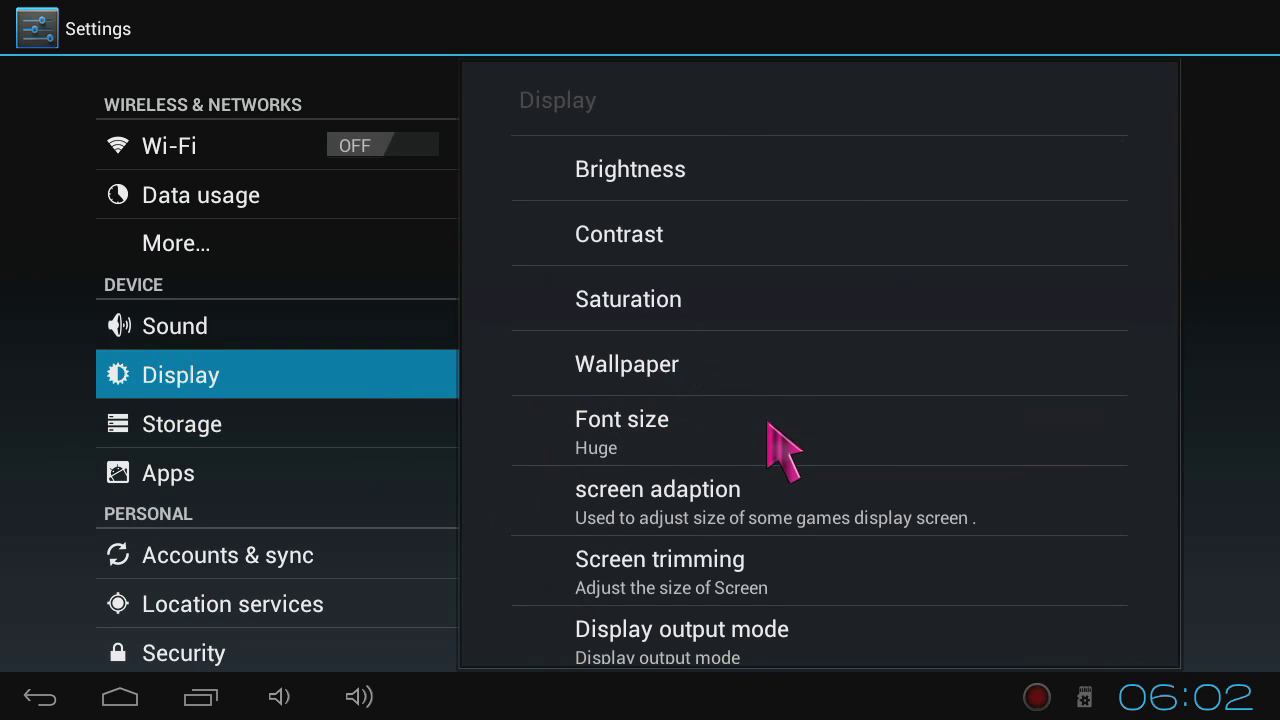
scroll("down", 3)
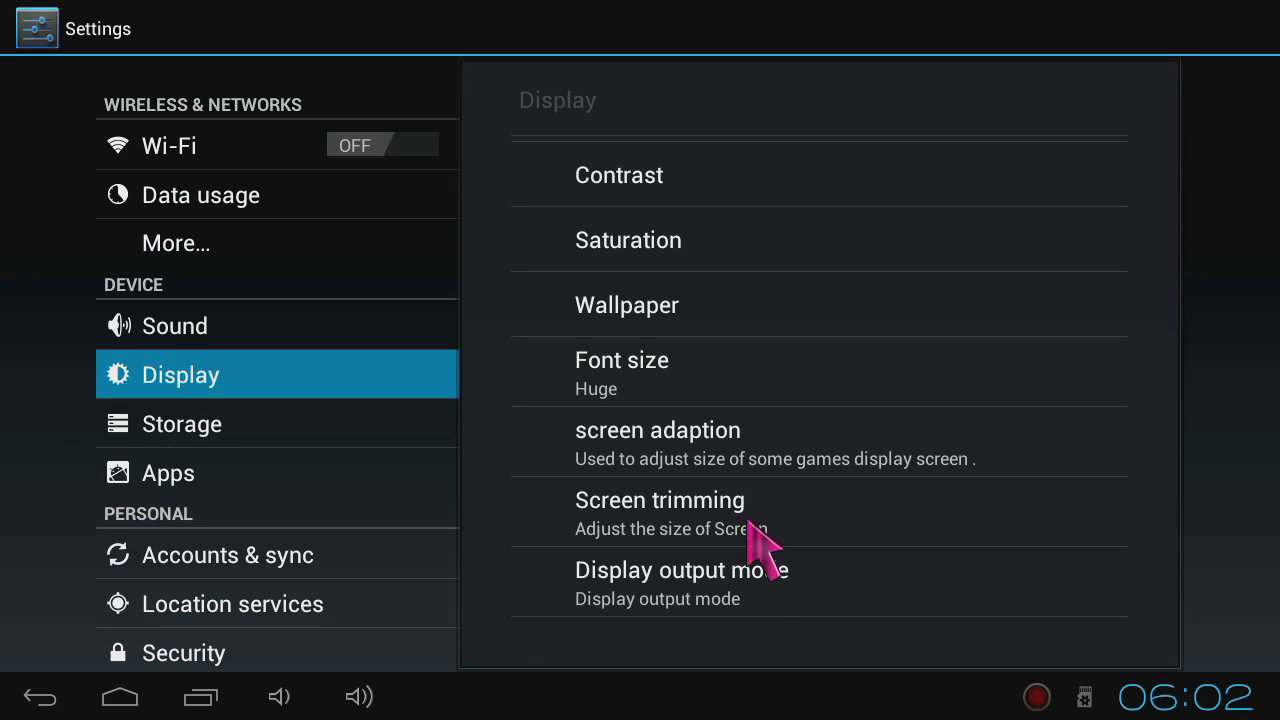
Browse the Display output mode list of NTSC, PAL, YPbPr and HDMI modes.
left_click(683, 570)
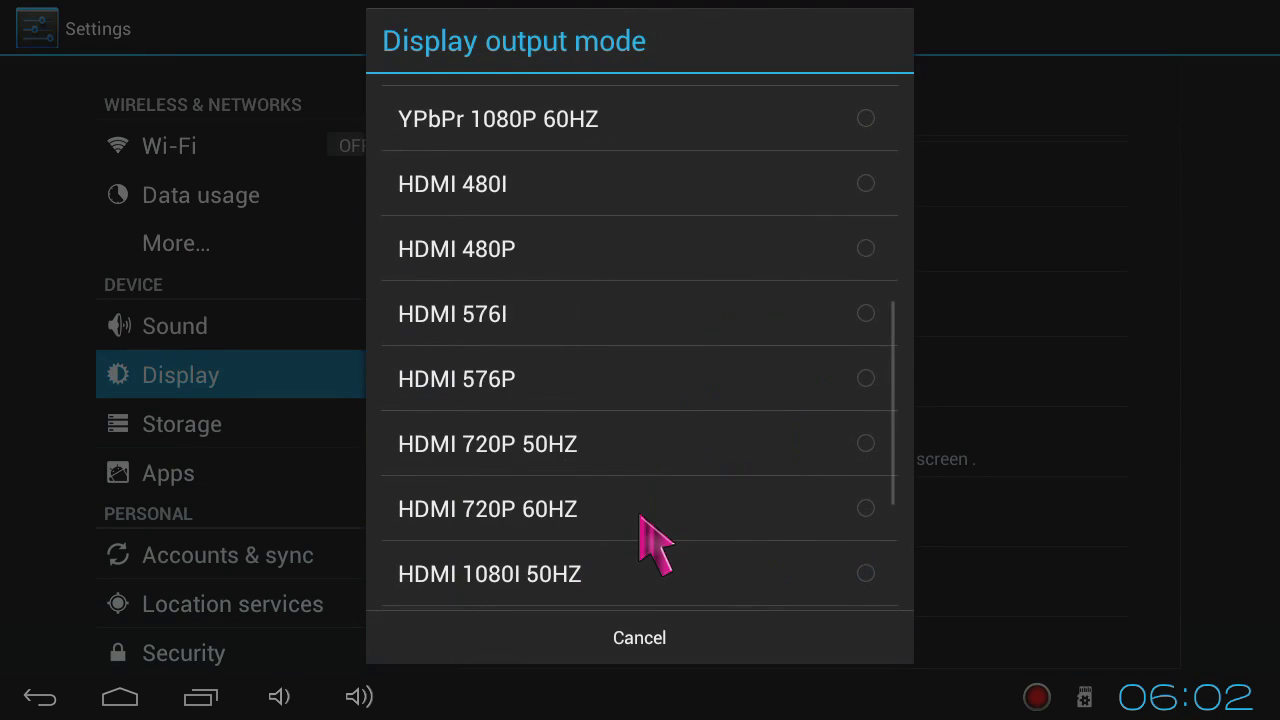
scroll("up", 3)
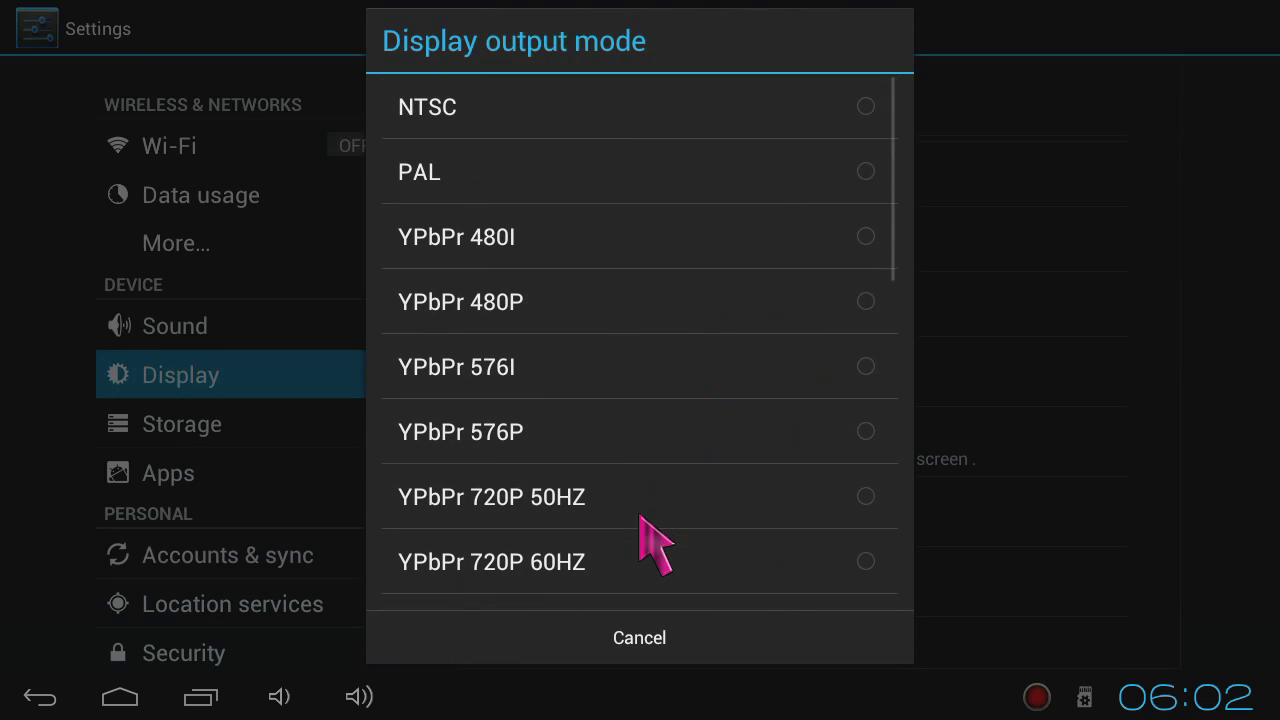
mouse_move(640, 305)
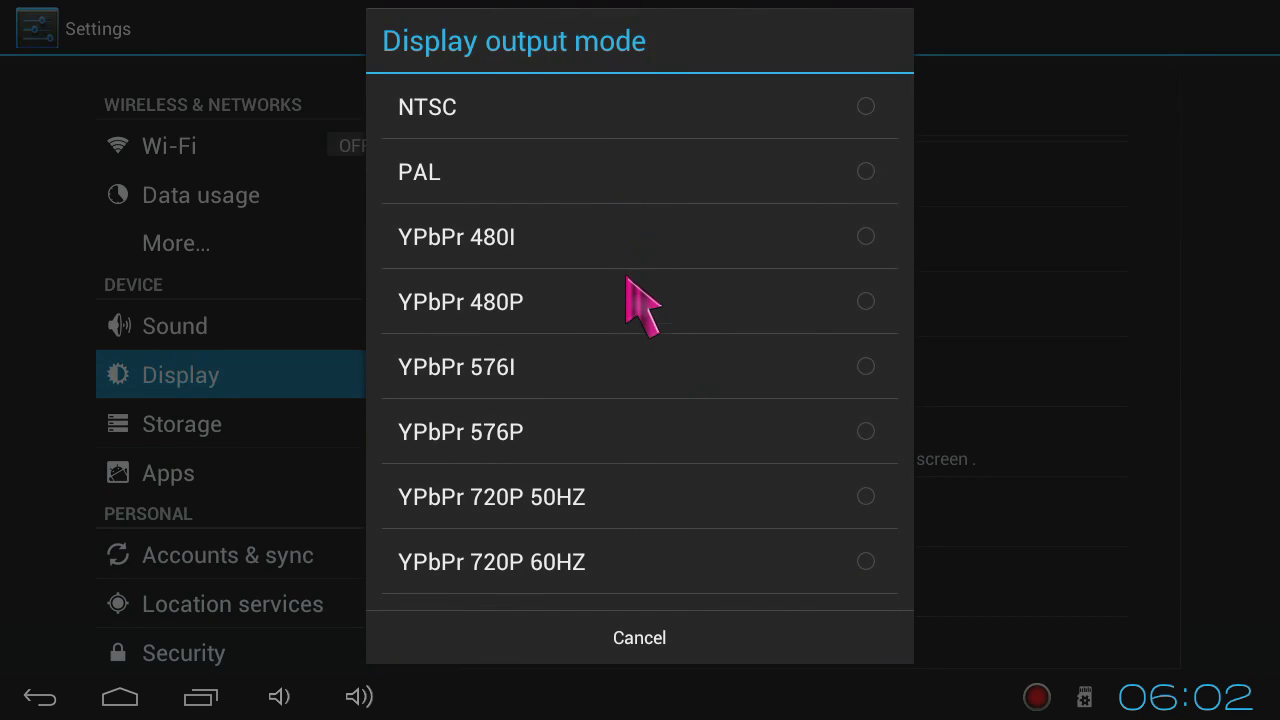
scroll("down", 3)
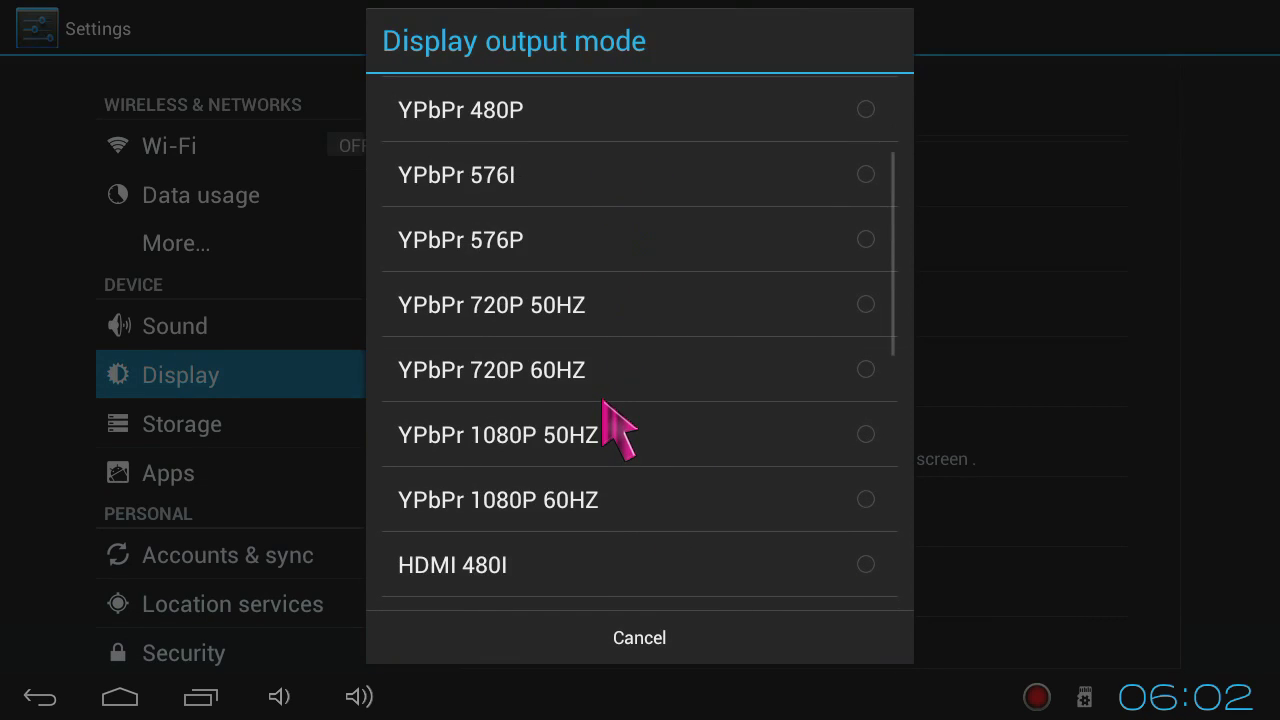
scroll("down", 3)
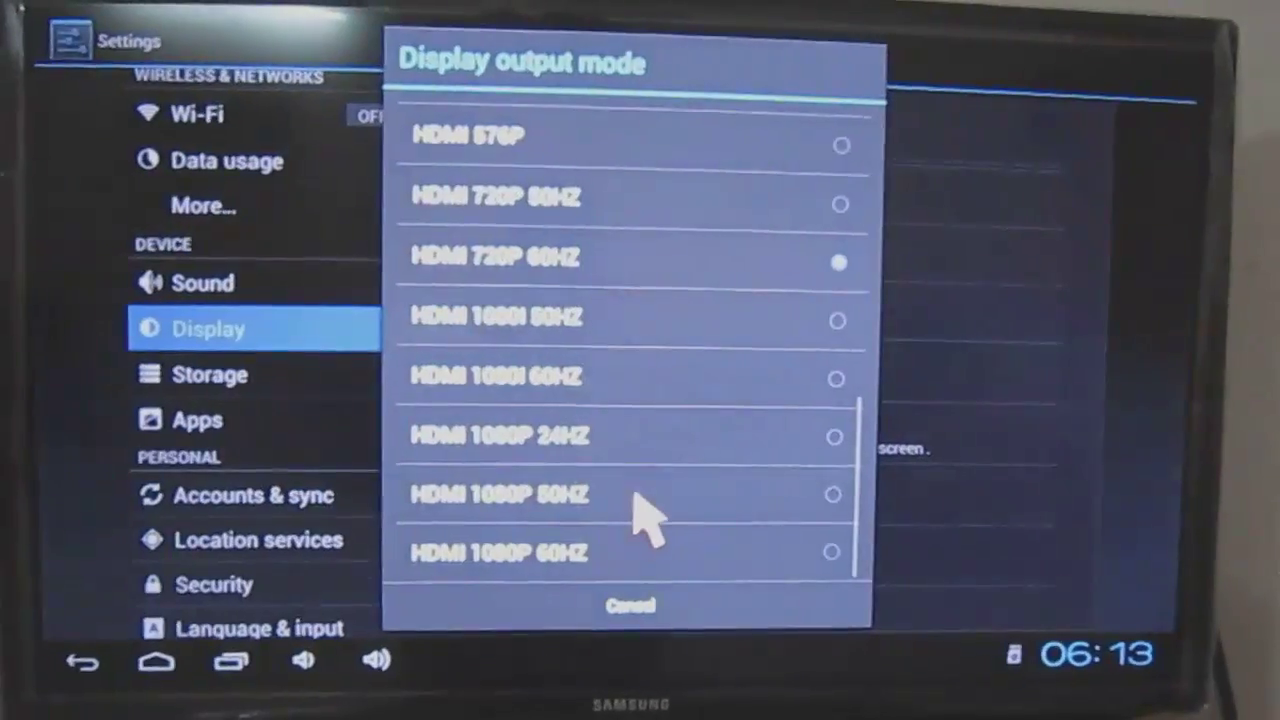
Switch the display output mode from HDMI 720P 60HZ to PAL.
scroll("up", 3)
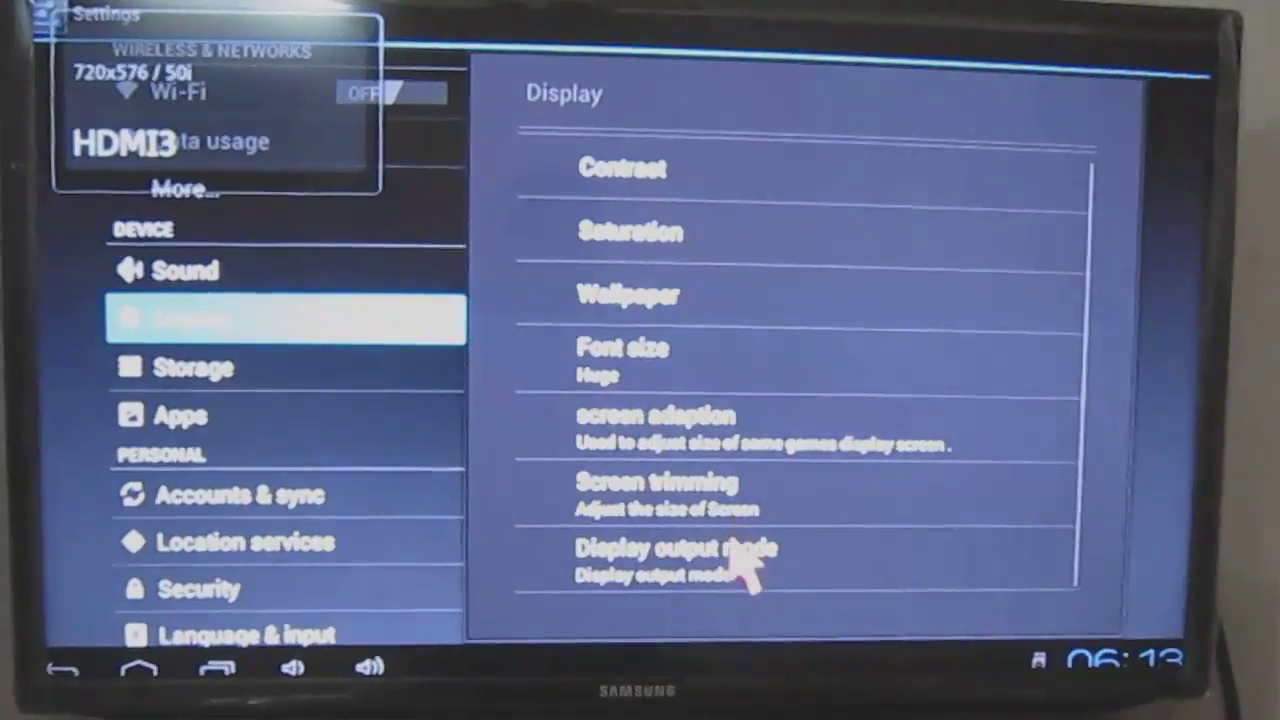
left_click(676, 547)
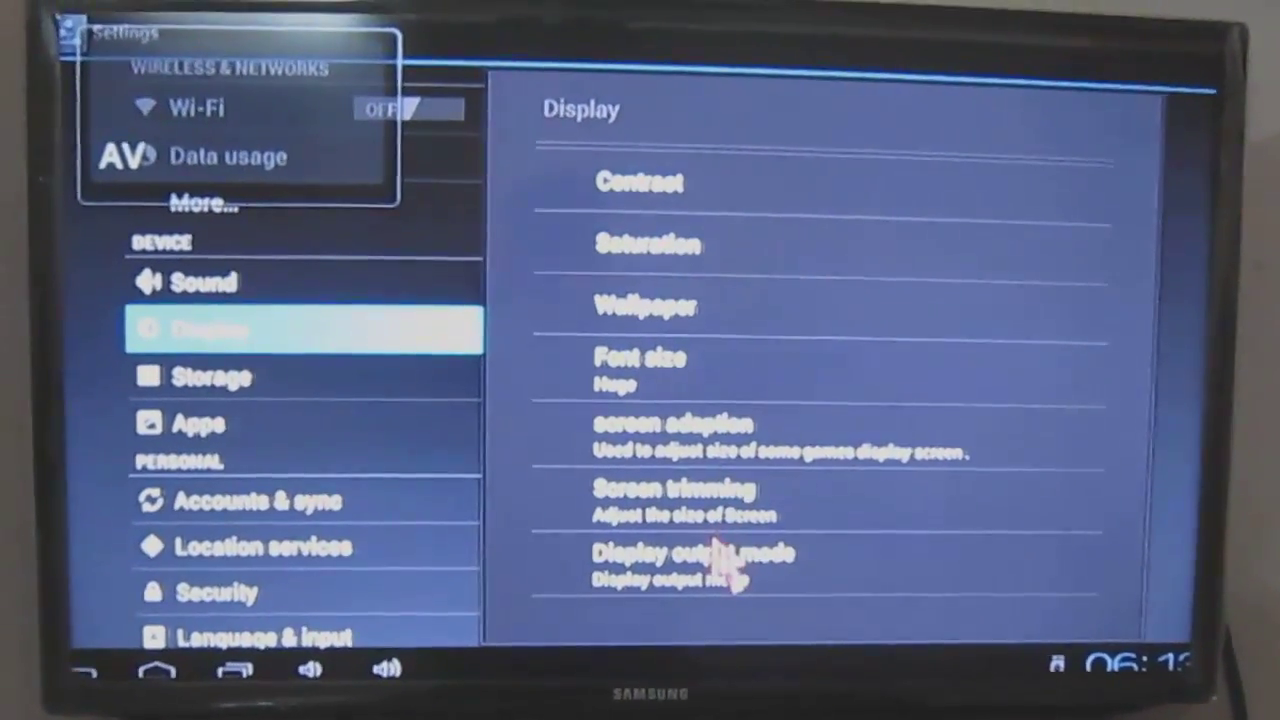
left_click(693, 552)
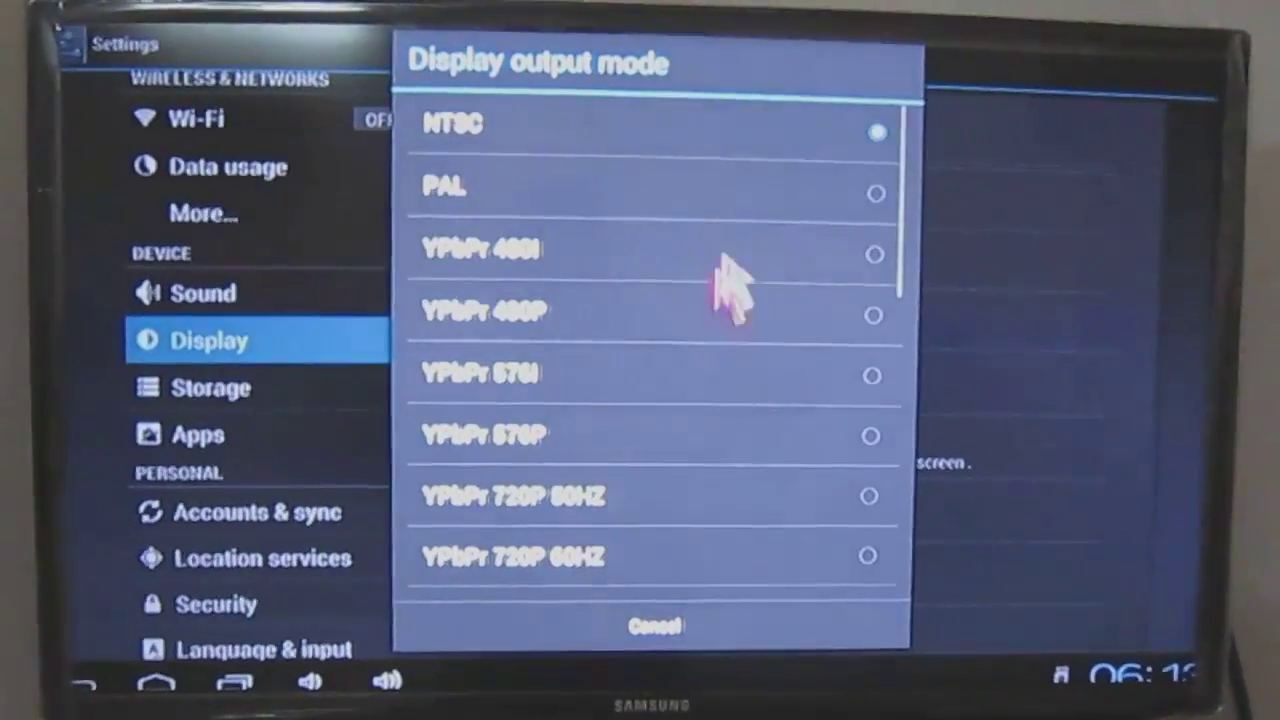
left_click(655, 626)
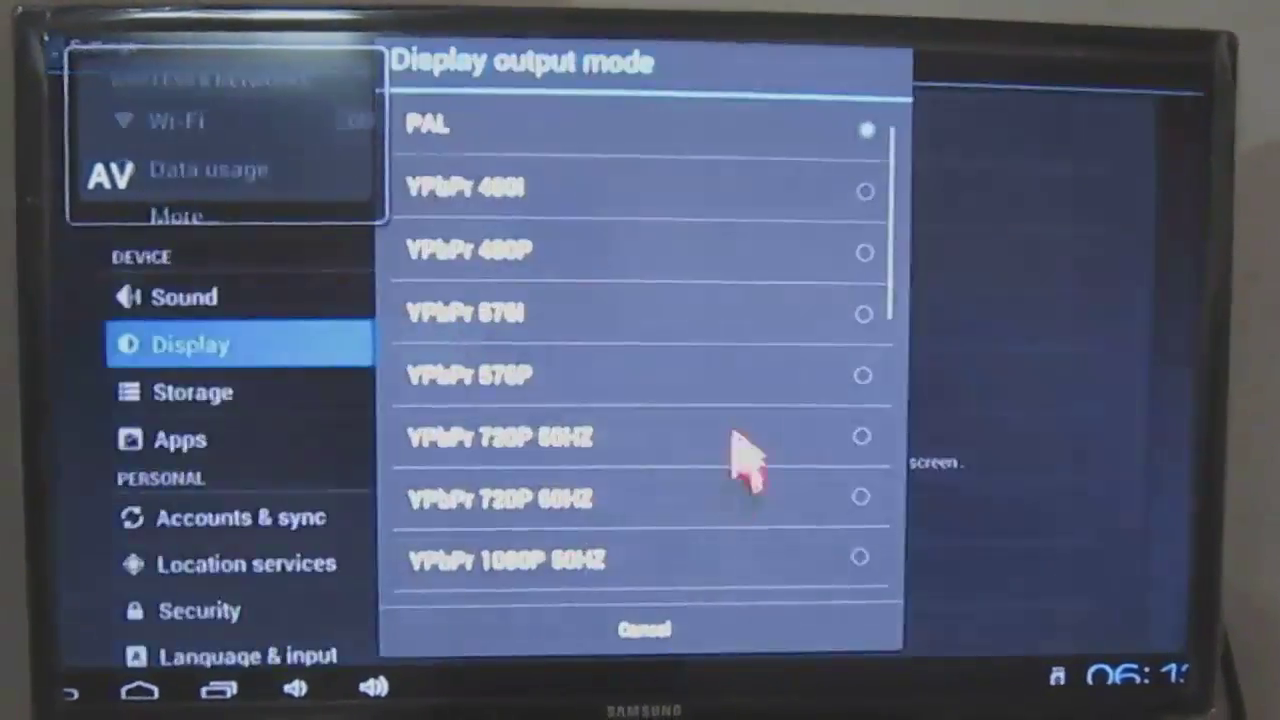
Play the 1080p Bugatti Veyron video from Local Memory in the file browser.
scroll("down", 3)
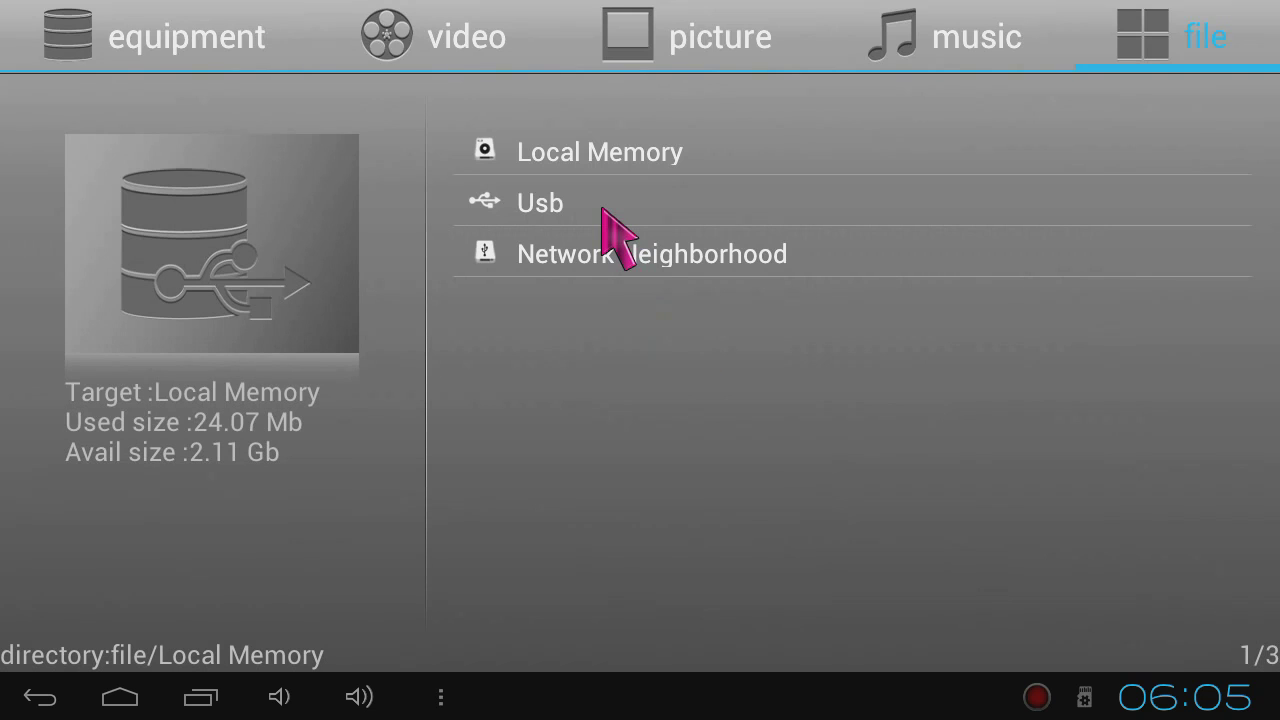
left_click(600, 151)
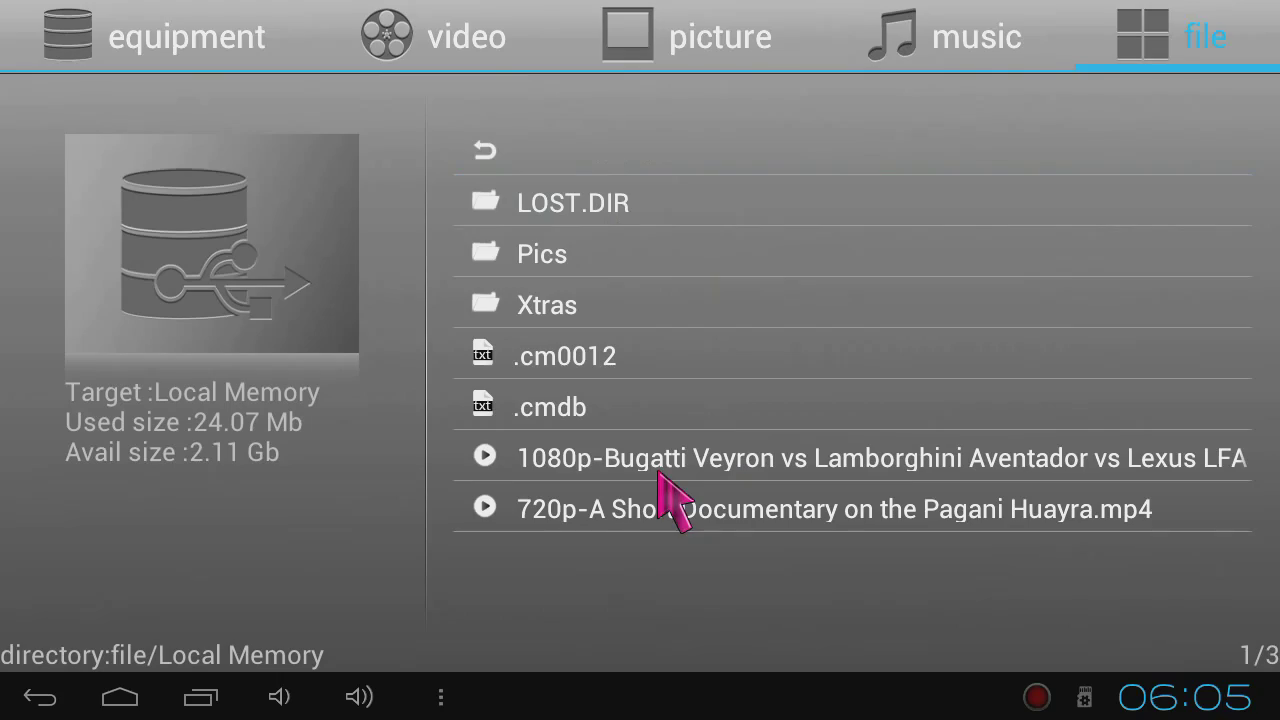
left_click(880, 458)
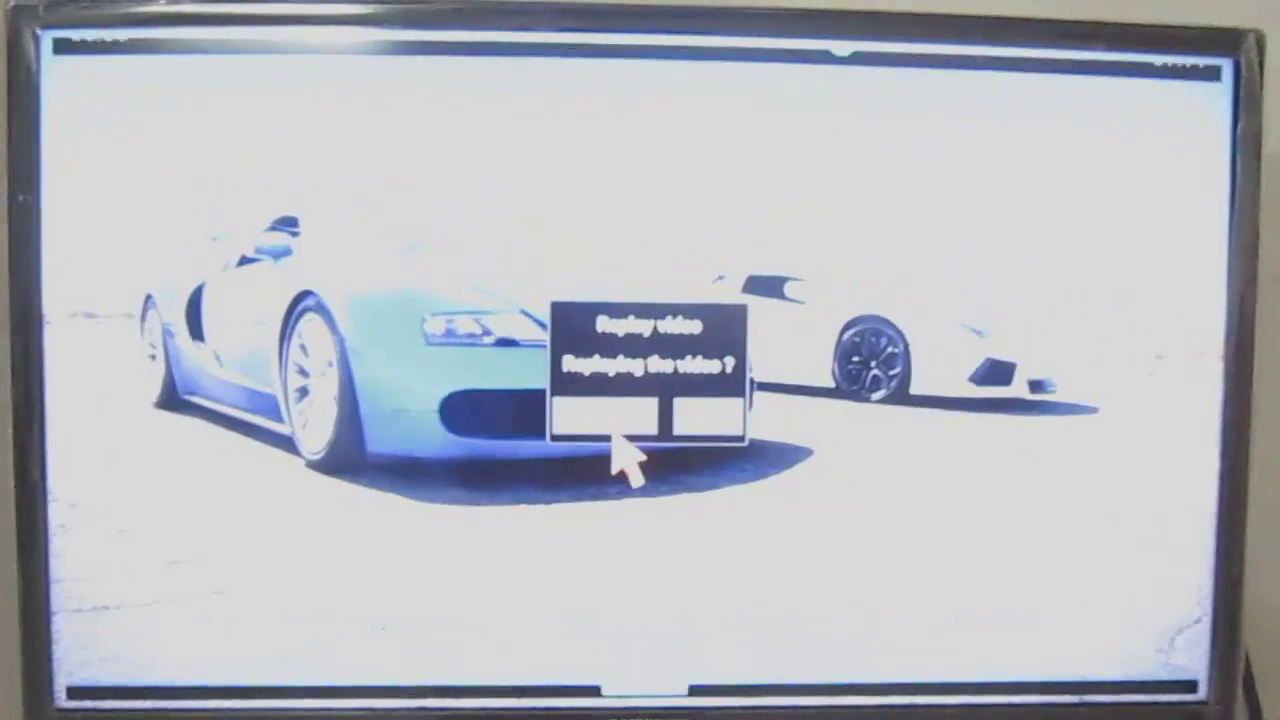
Answer the 'Replaying the video?' prompt and watch the 1080p supercar video.
left_click(612, 425)
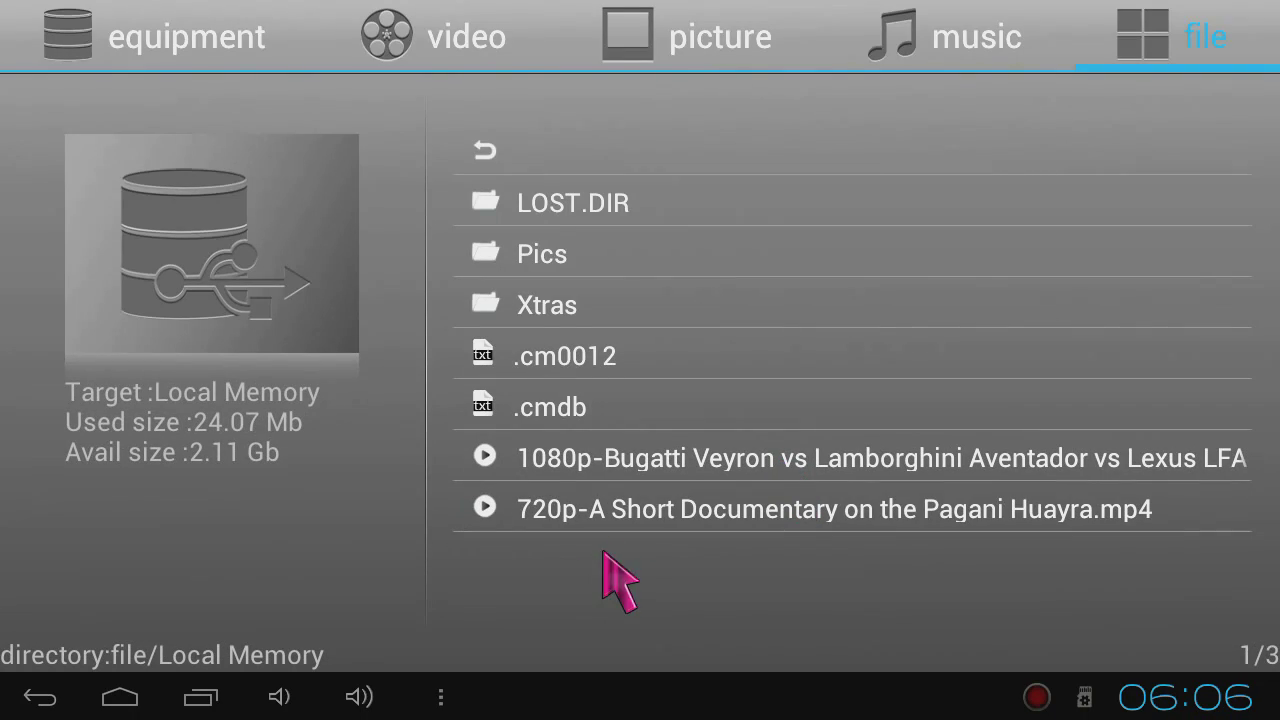
mouse_move(550, 585)
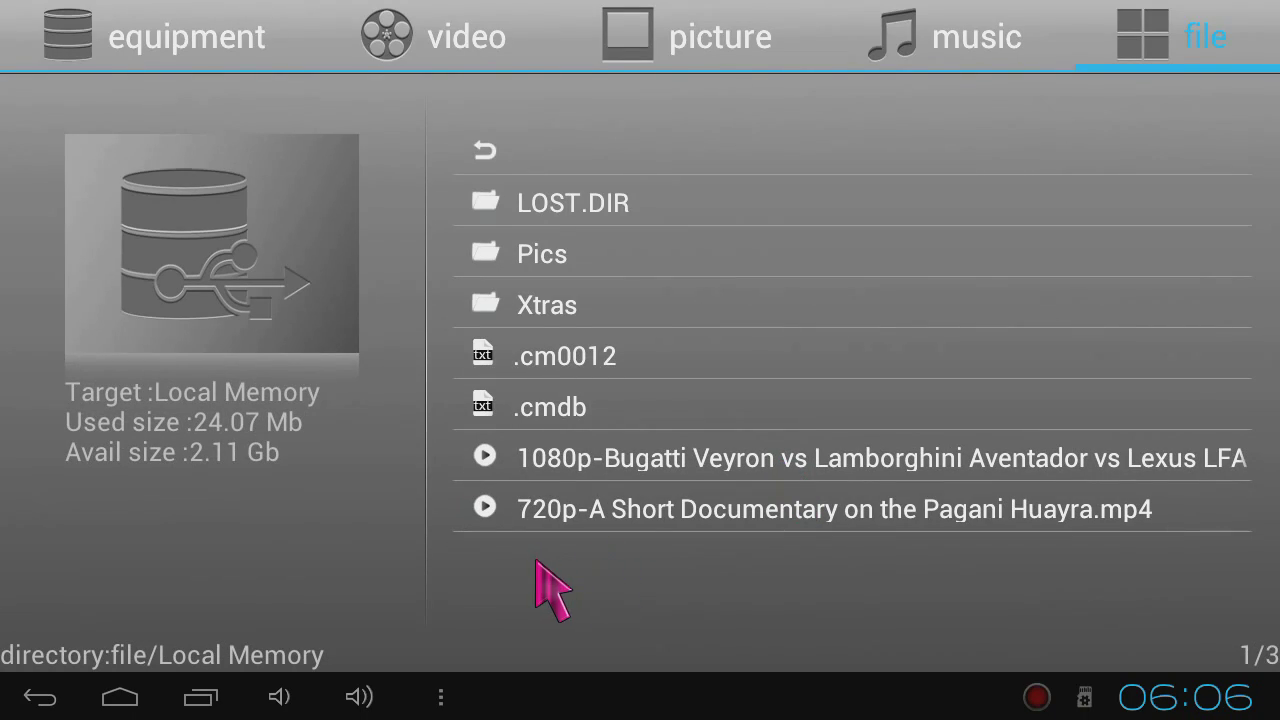
mouse_move(325, 640)
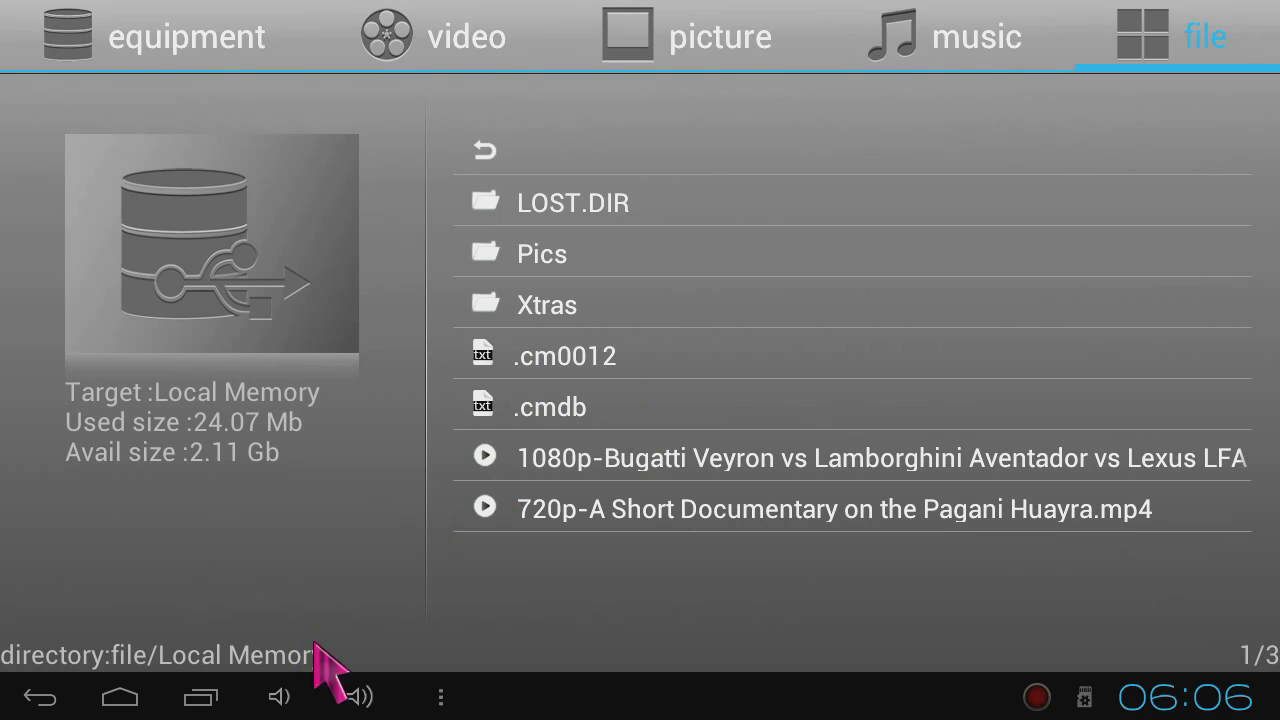